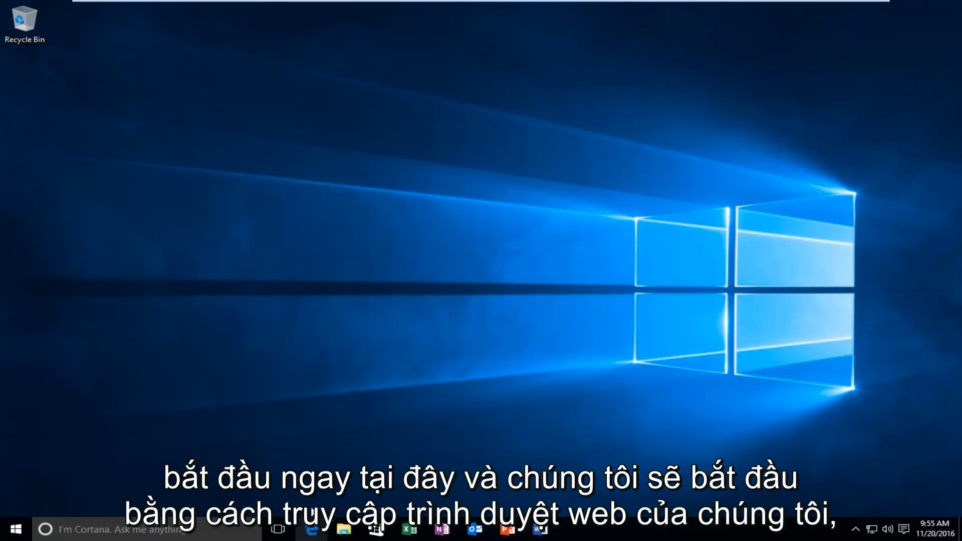
# Step: Launch Microsoft Edge and start a Google search for directx
pyautogui.click(313, 529)
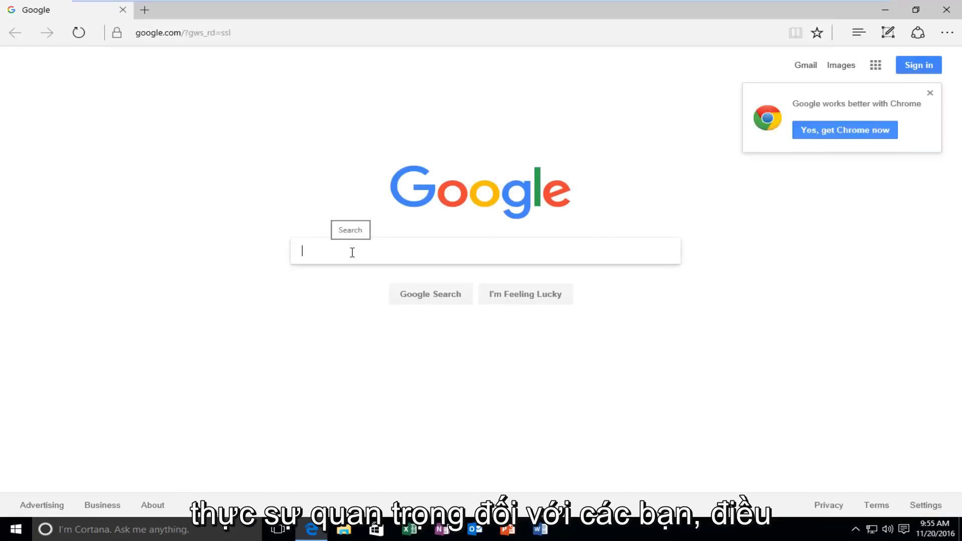
pyautogui.write('directx')
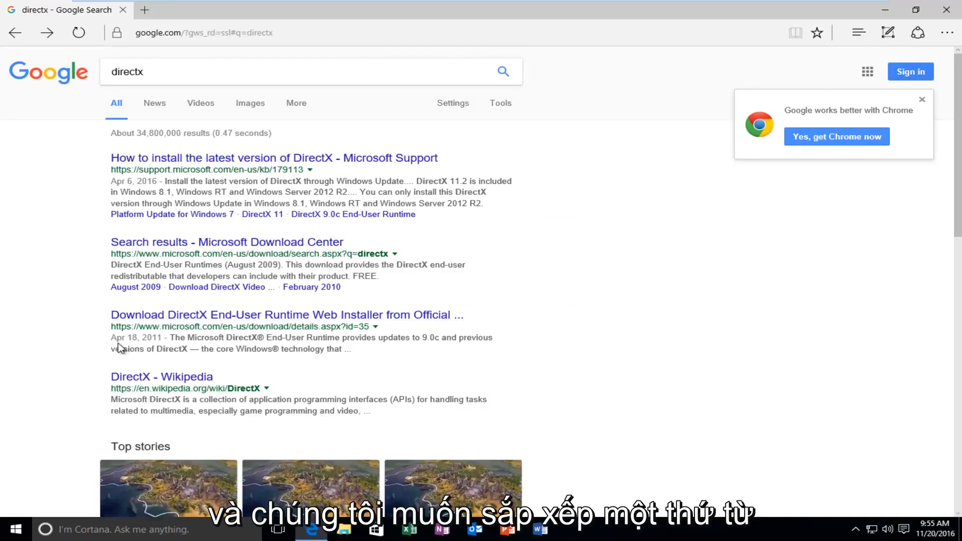
pyautogui.moveTo(127, 319)
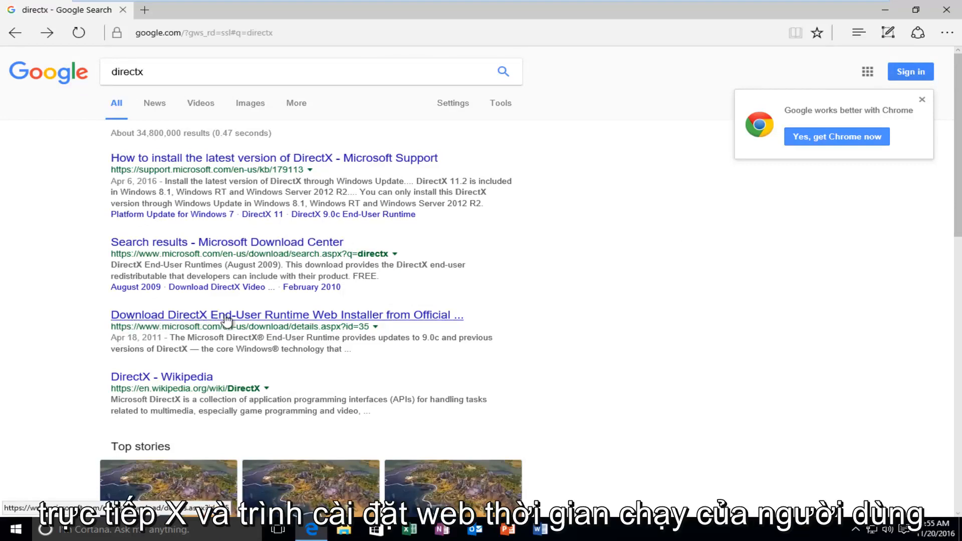
pyautogui.moveTo(130, 324)
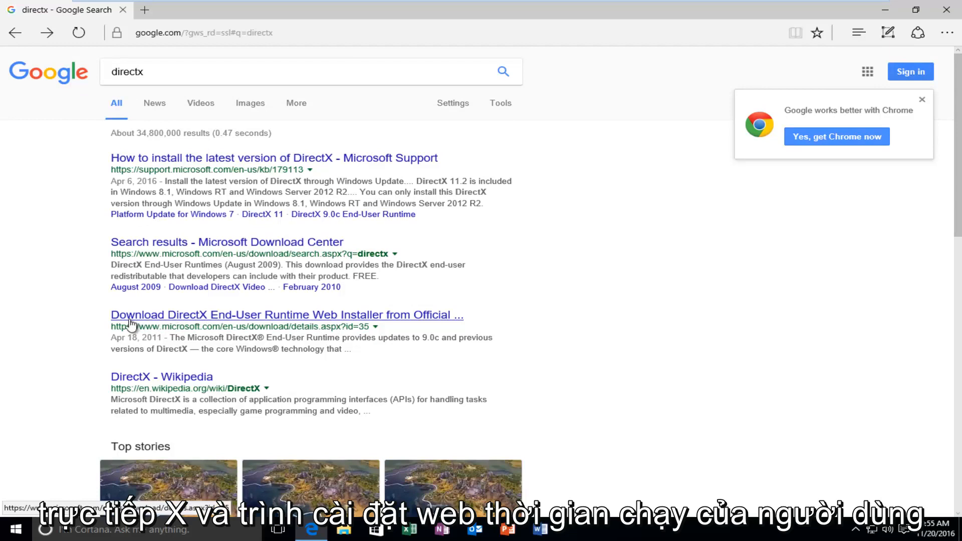
pyautogui.moveTo(110, 344)
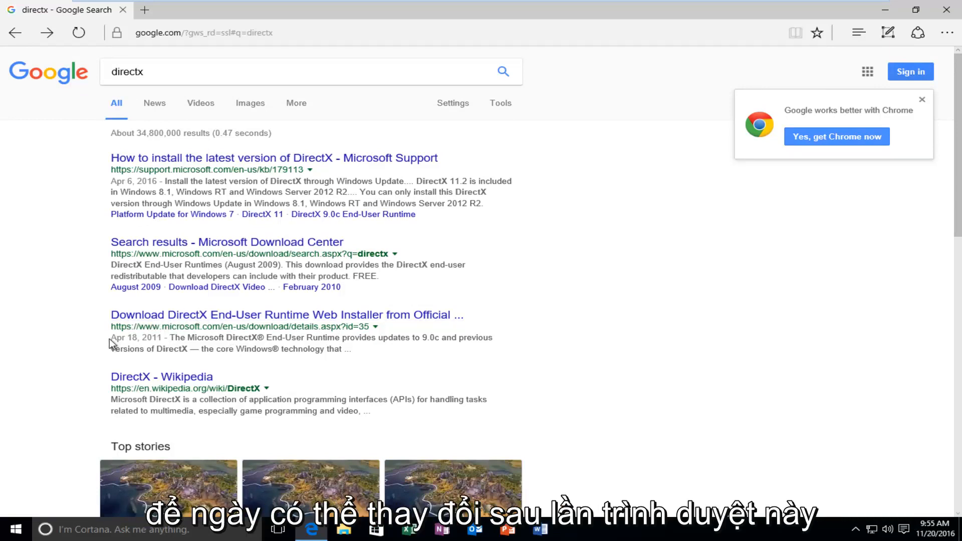
pyautogui.moveTo(153, 321)
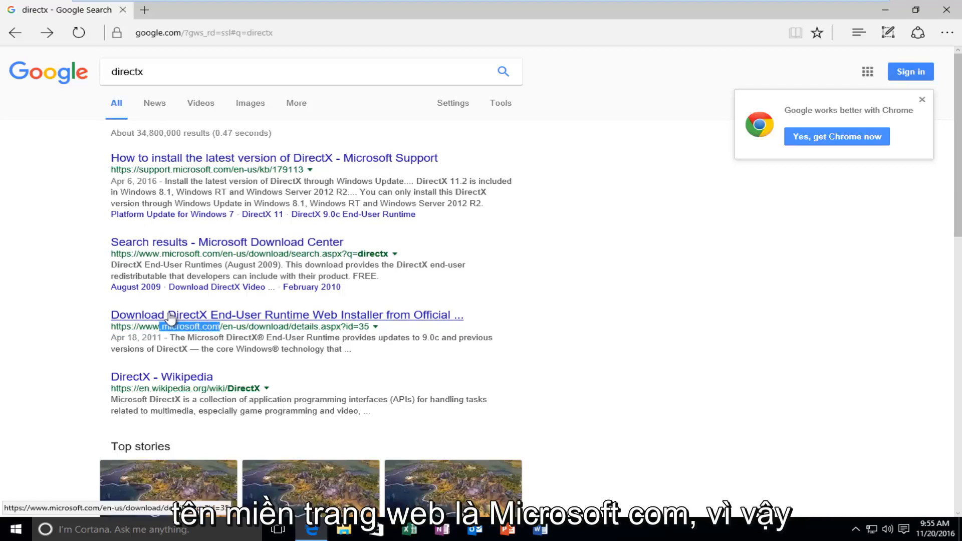
# Step: Start the DirectX End-User Runtime Web Installer download from the Microsoft Download Center
pyautogui.click(286, 315)
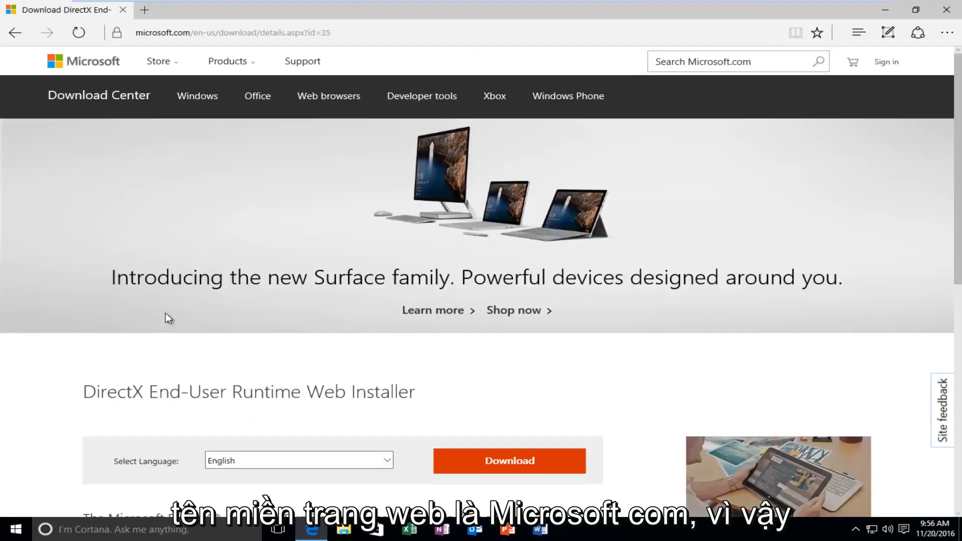
pyautogui.scroll(-3)
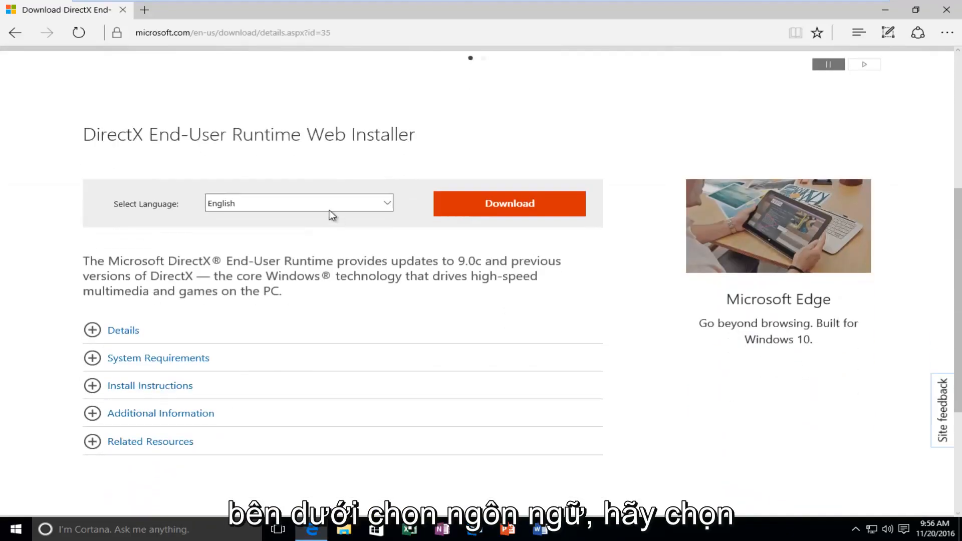
pyautogui.click(299, 203)
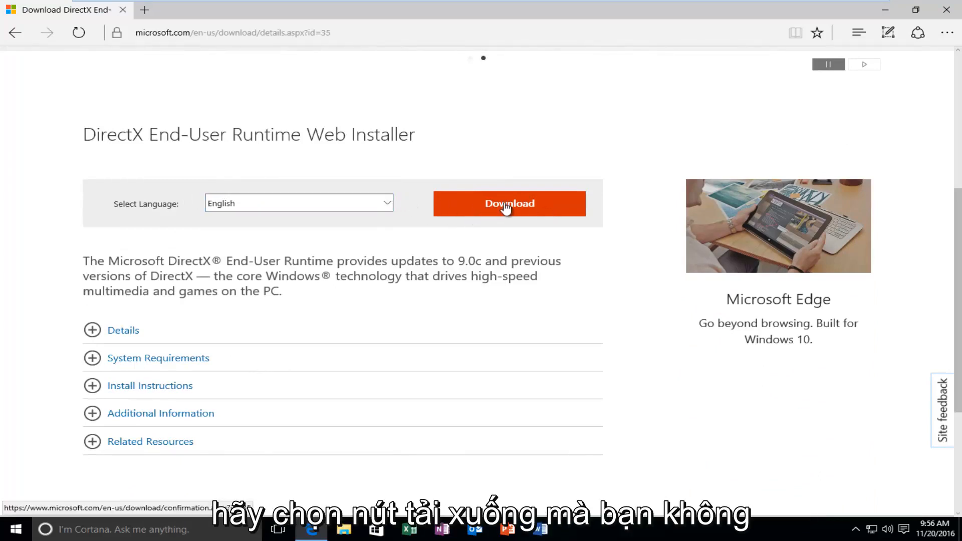
pyautogui.click(509, 203)
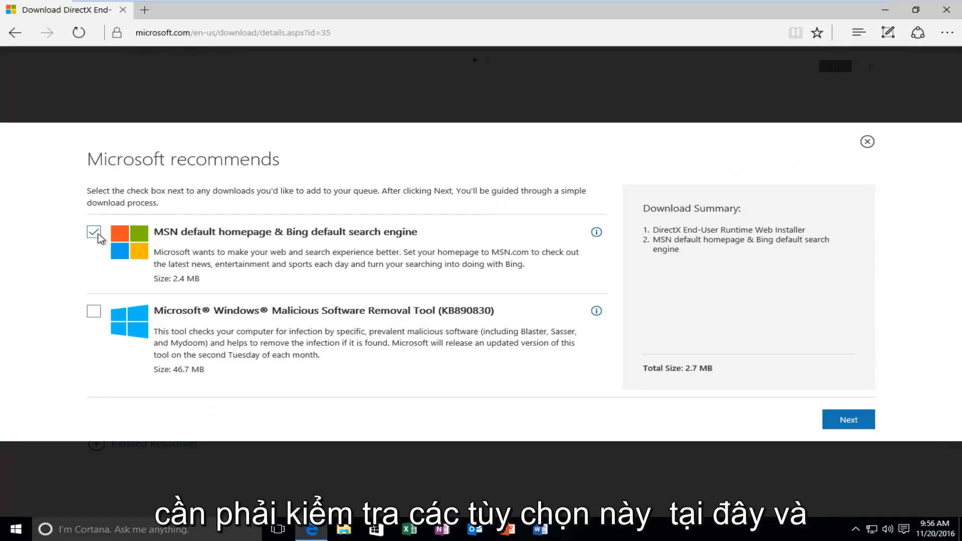
# Step: Decline the MSN/Bing extra, continue the download and run the installer
pyautogui.click(94, 231)
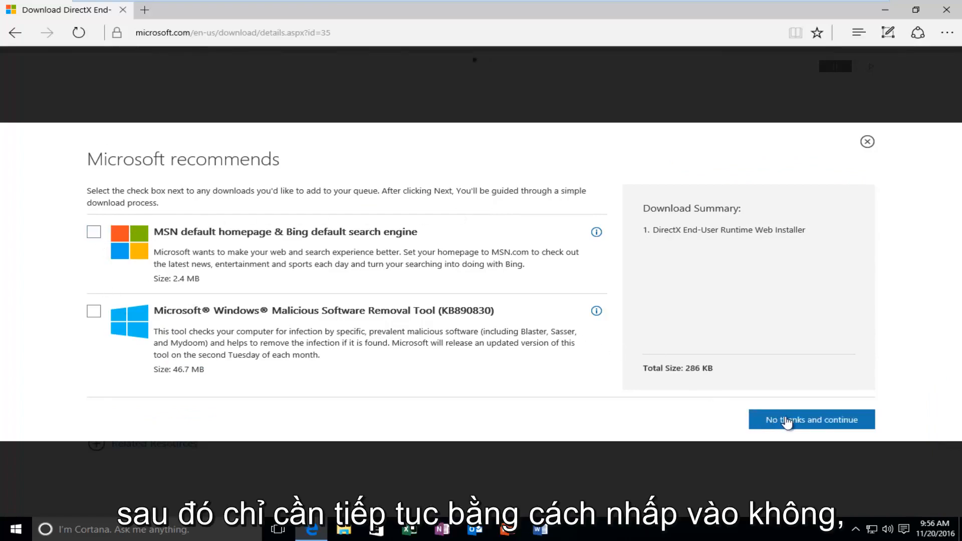
pyautogui.click(811, 420)
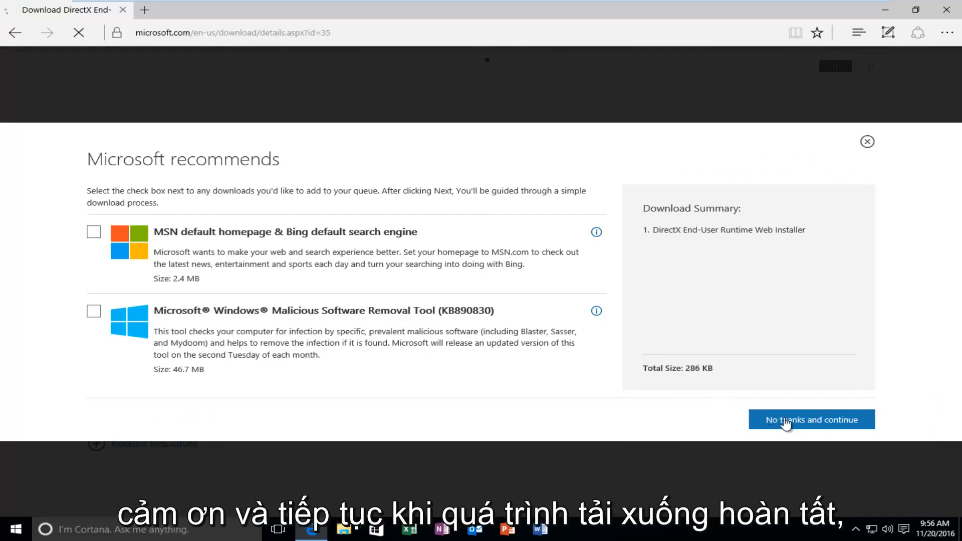
pyautogui.click(810, 420)
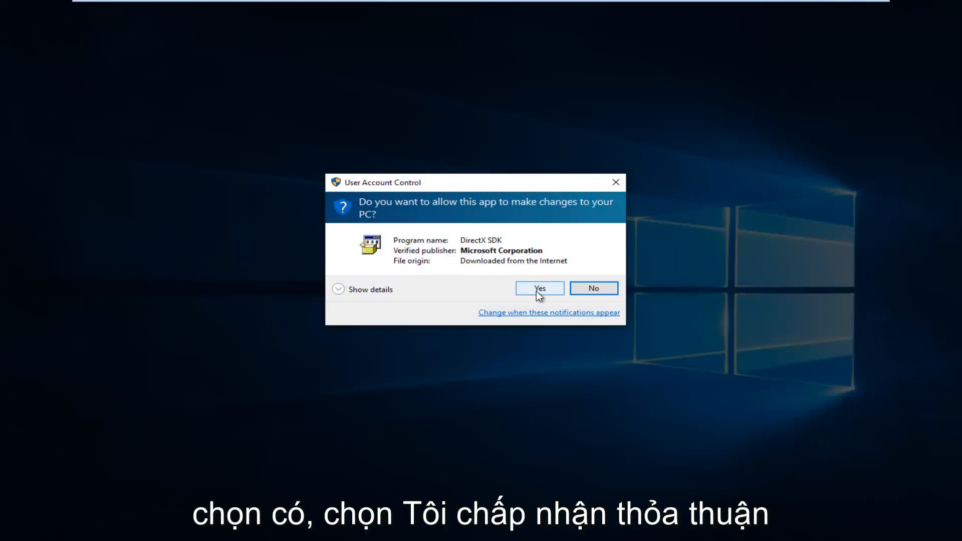
# Step: Allow the installer, accept the license and proceed with the Bing Bar unchecked
pyautogui.click(539, 288)
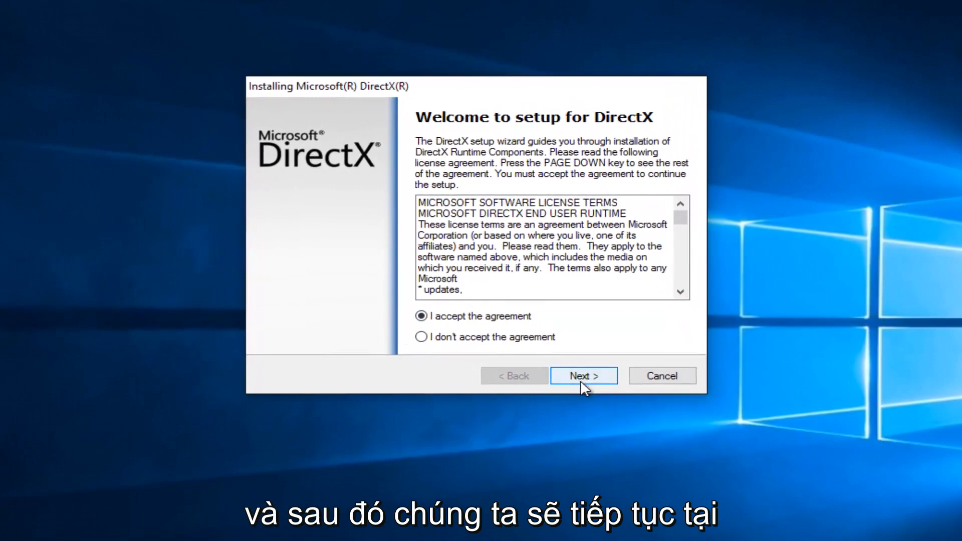
pyautogui.click(583, 375)
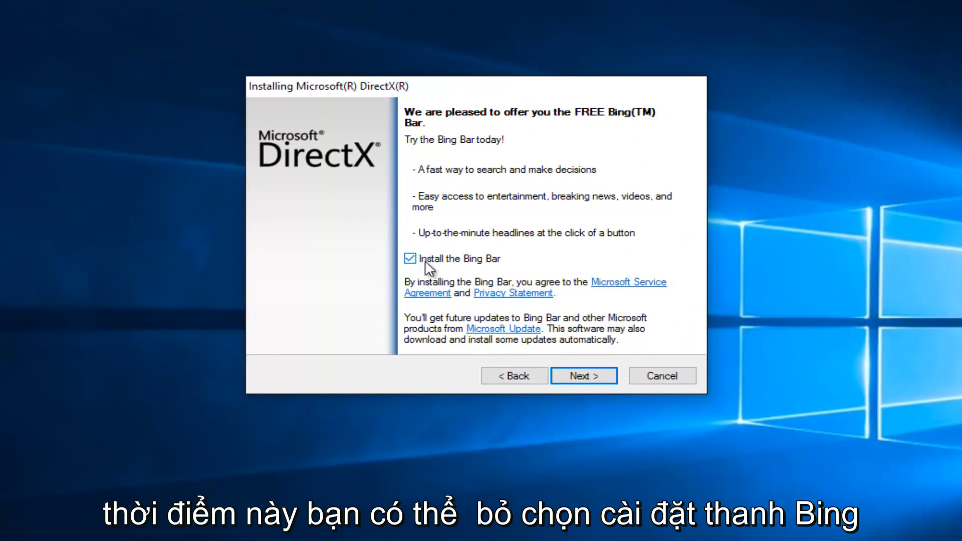
pyautogui.click(410, 258)
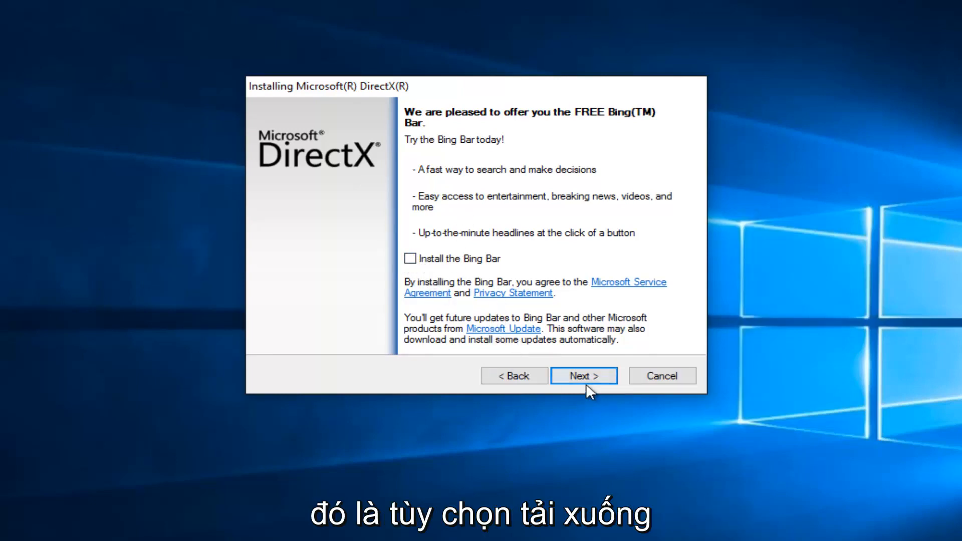
pyautogui.click(583, 376)
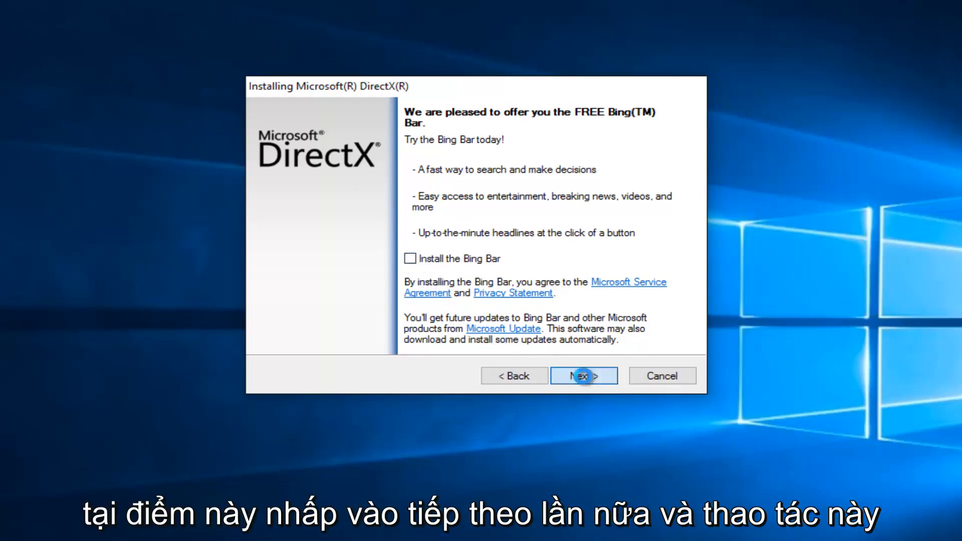
pyautogui.click(583, 376)
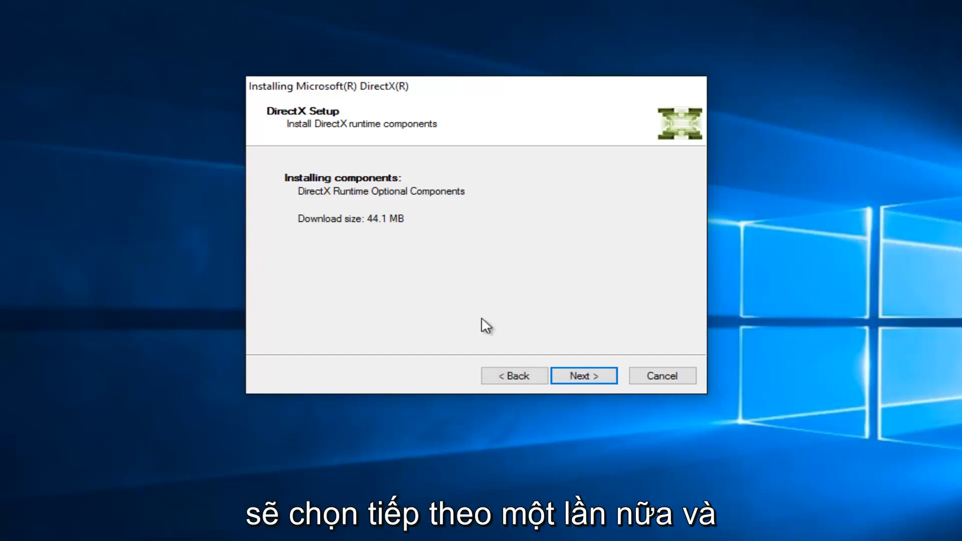
# Step: Begin downloading and installing the DirectX runtime components
pyautogui.click(583, 375)
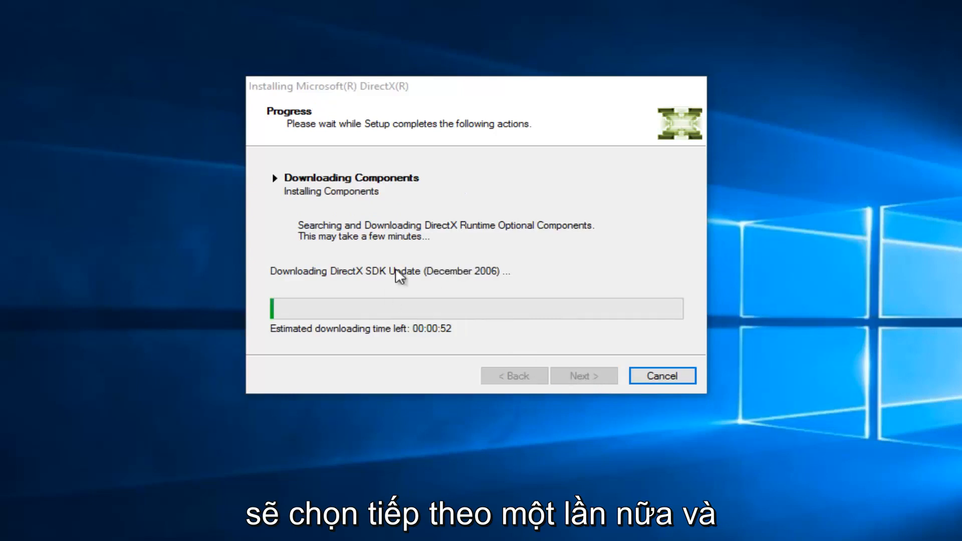
pyautogui.moveTo(423, 251)
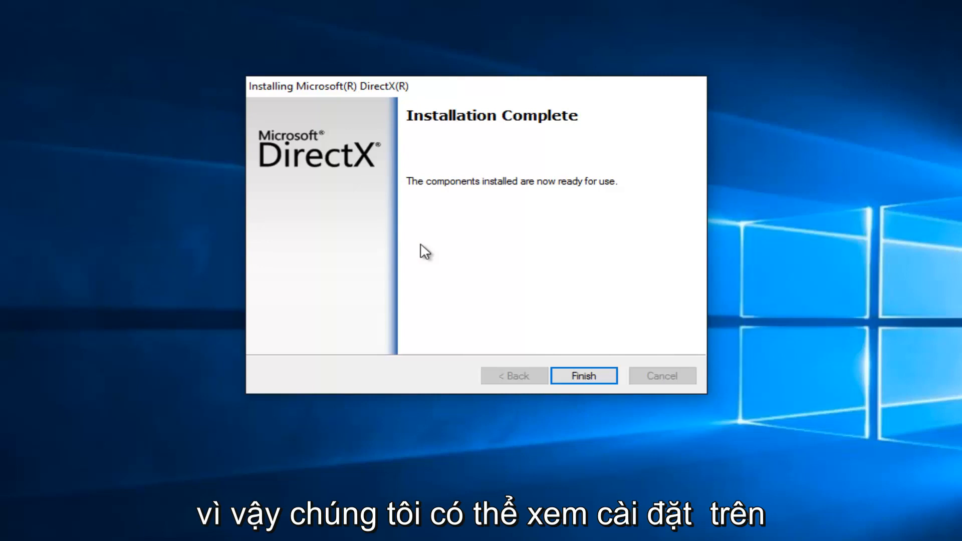
pyautogui.moveTo(480, 194)
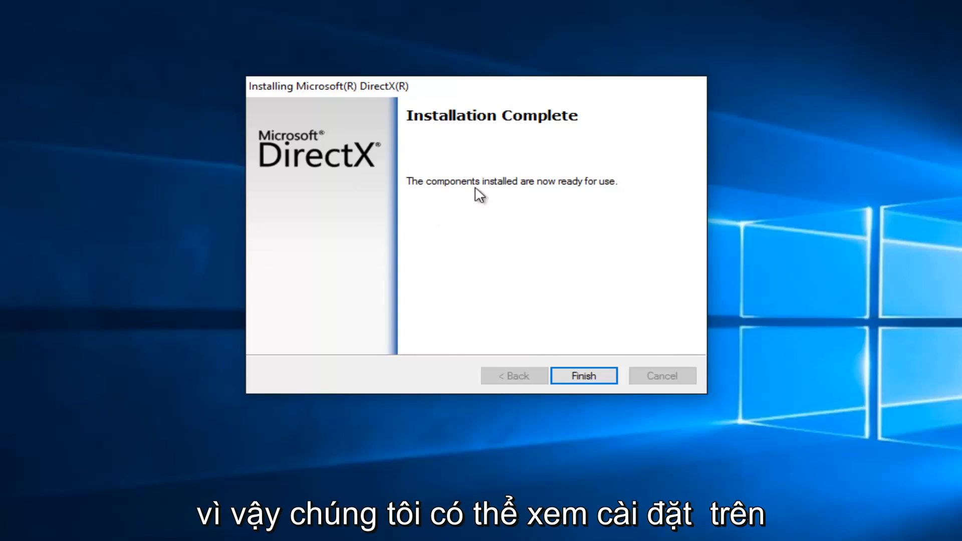
pyautogui.moveTo(543, 204)
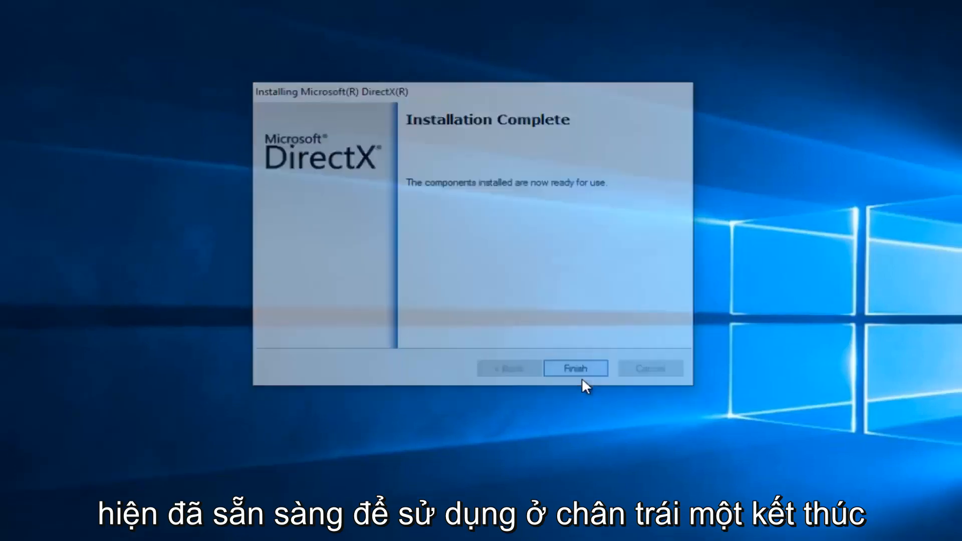
# Step: Finish DirectX setup and return Edge to the Google home page
pyautogui.click(574, 368)
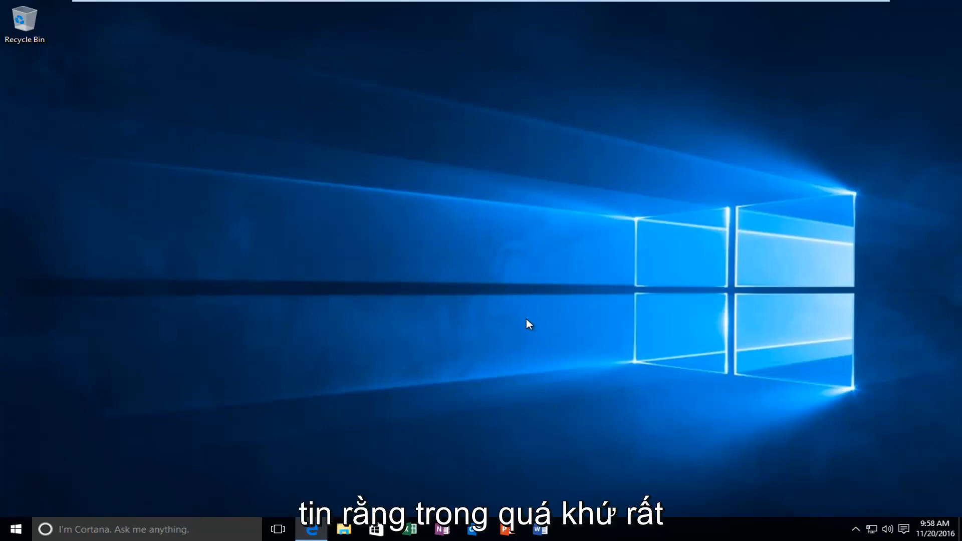
pyautogui.moveTo(523, 325)
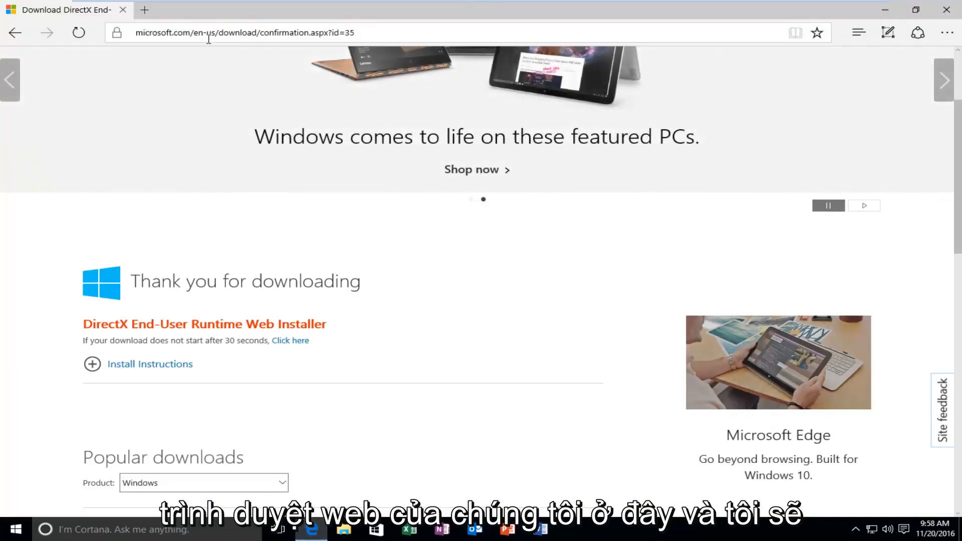
pyautogui.click(246, 32)
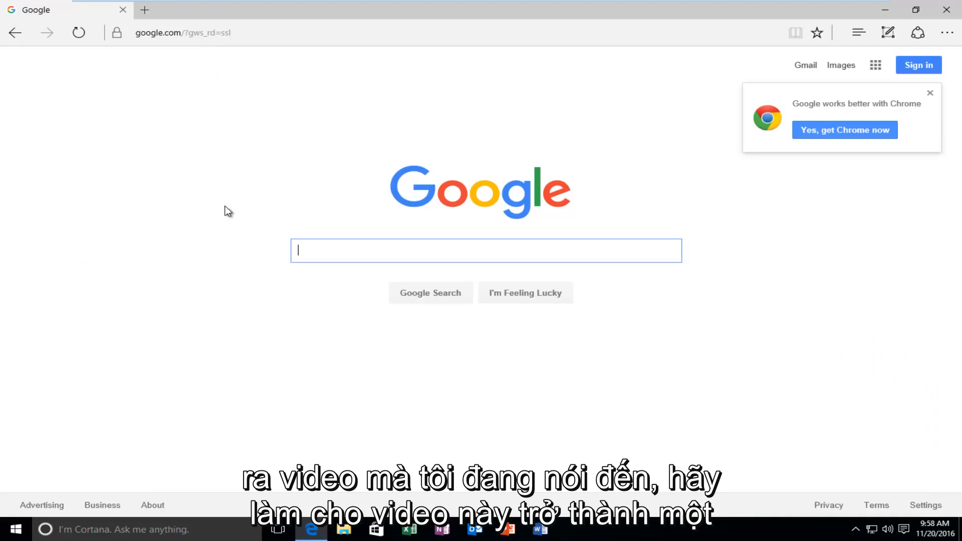
pyautogui.moveTo(316, 333)
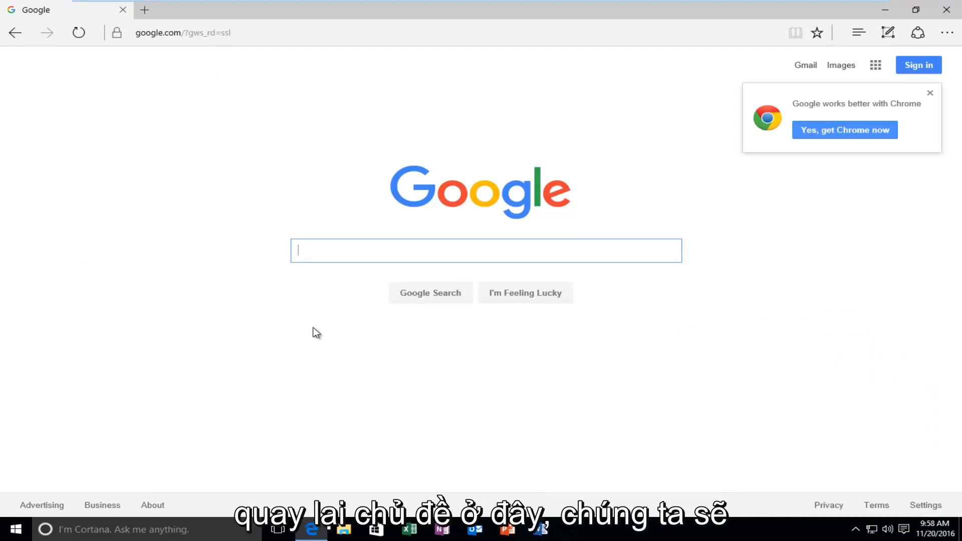
# Step: Search Google for 'd3dcompiler_43.dll download'
pyautogui.write('d')
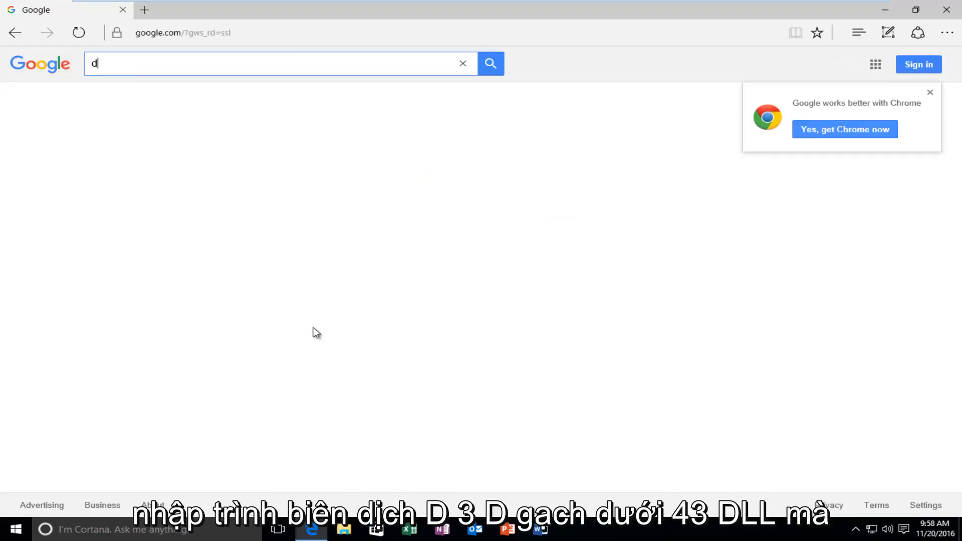
pyautogui.write('3dcom')
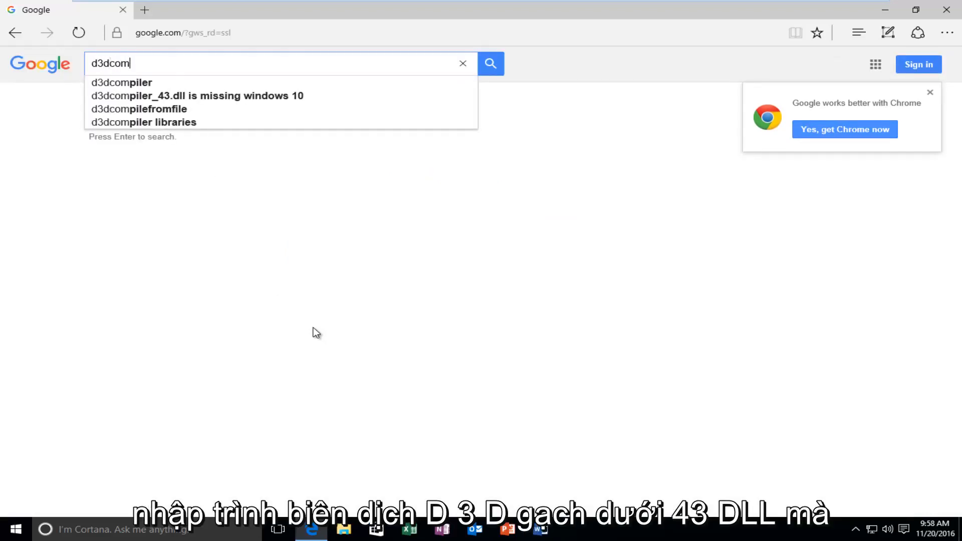
pyautogui.write('piler_43.dll download')
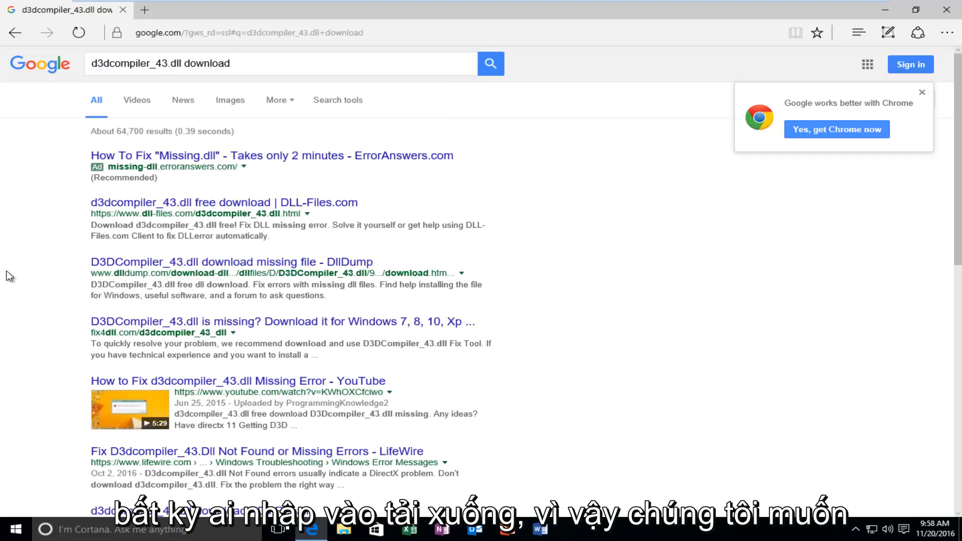
pyautogui.moveTo(72, 231)
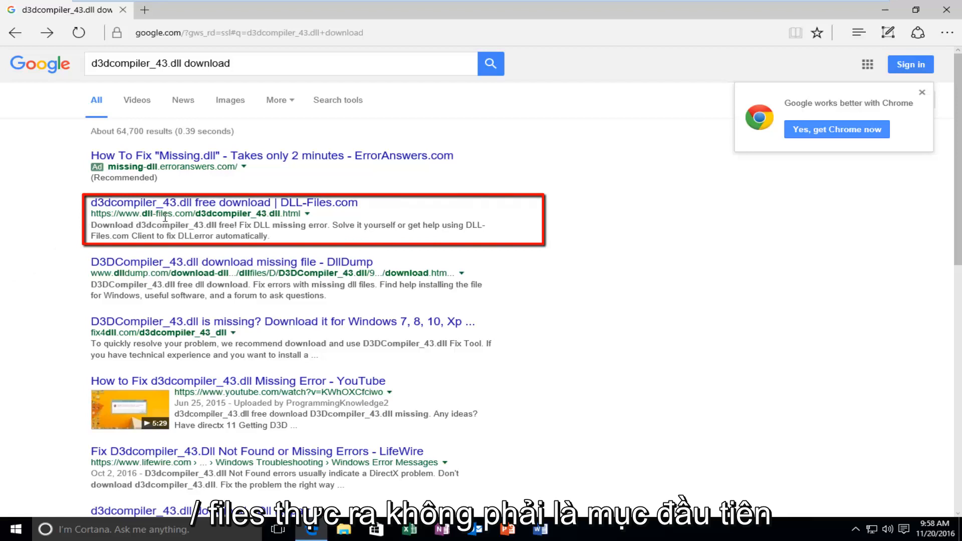
pyautogui.moveTo(86, 218)
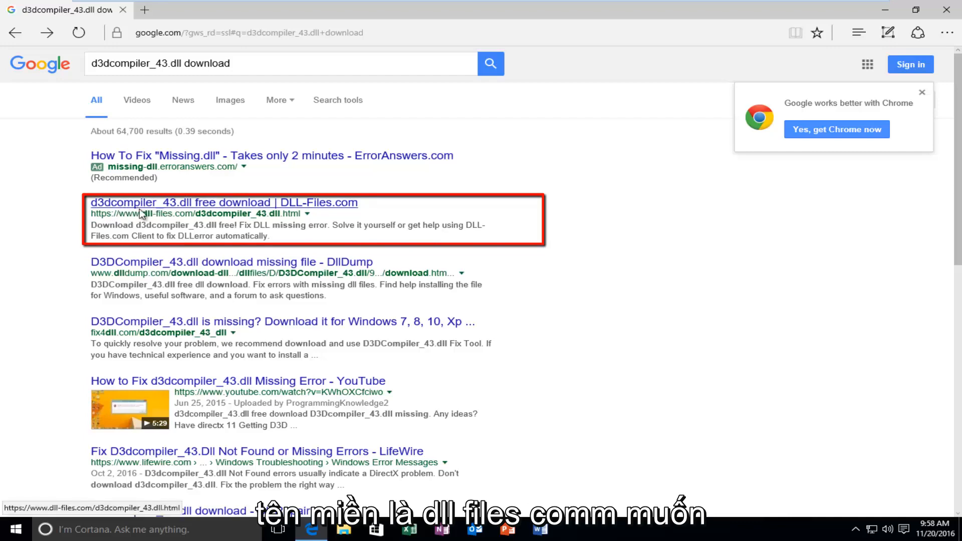
# Step: Go to the DLL-Files.com d3dcompiler_43.dll page and bring its 32/64-bit download table into view
pyautogui.click(224, 202)
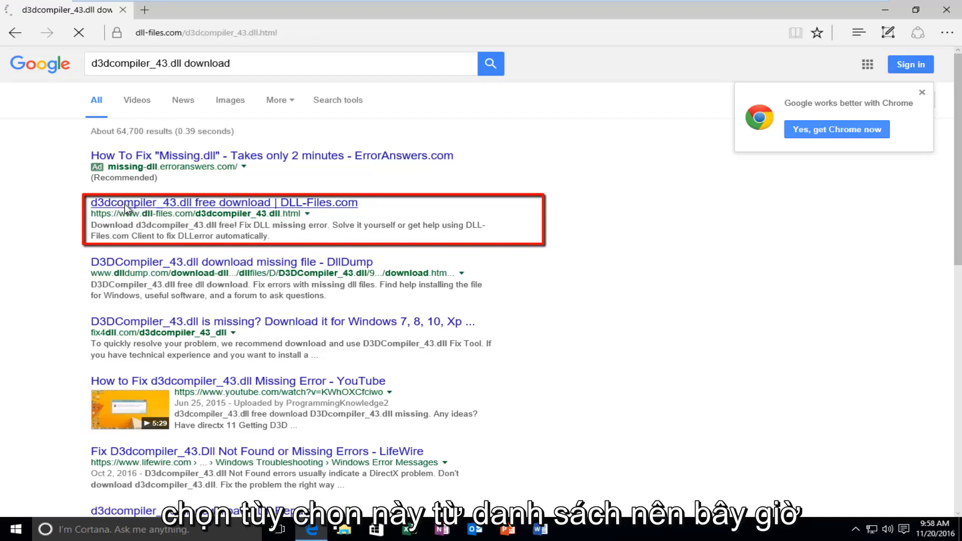
pyautogui.click(224, 202)
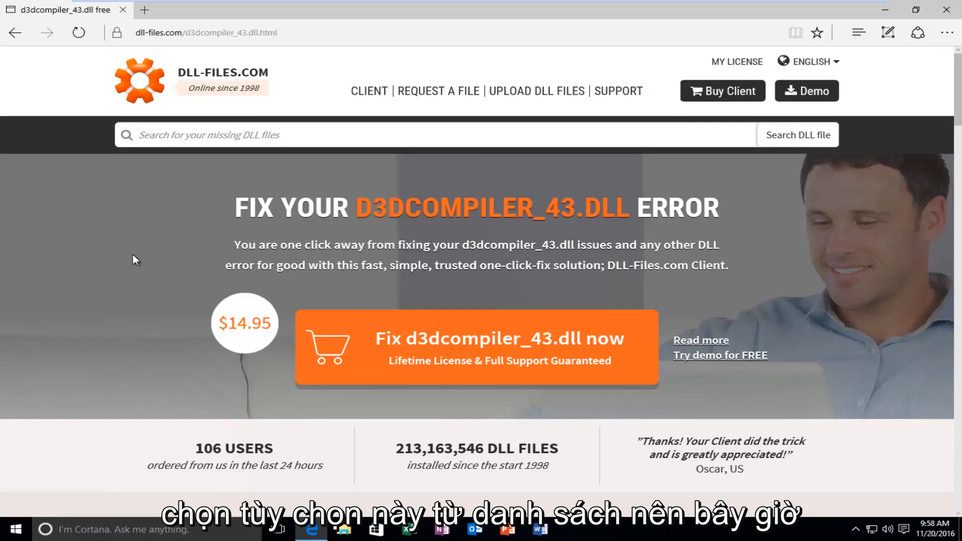
pyautogui.scroll(-3)
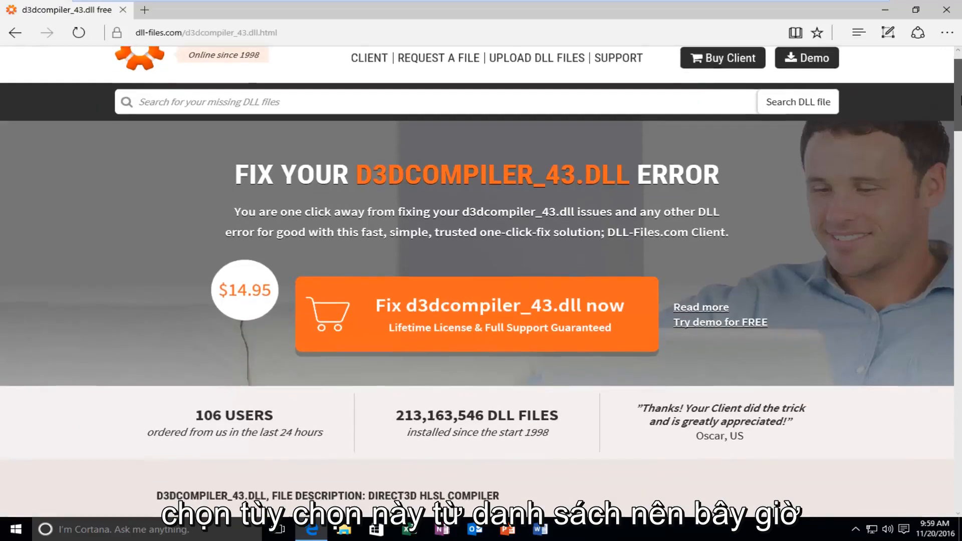
pyautogui.scroll(-3)
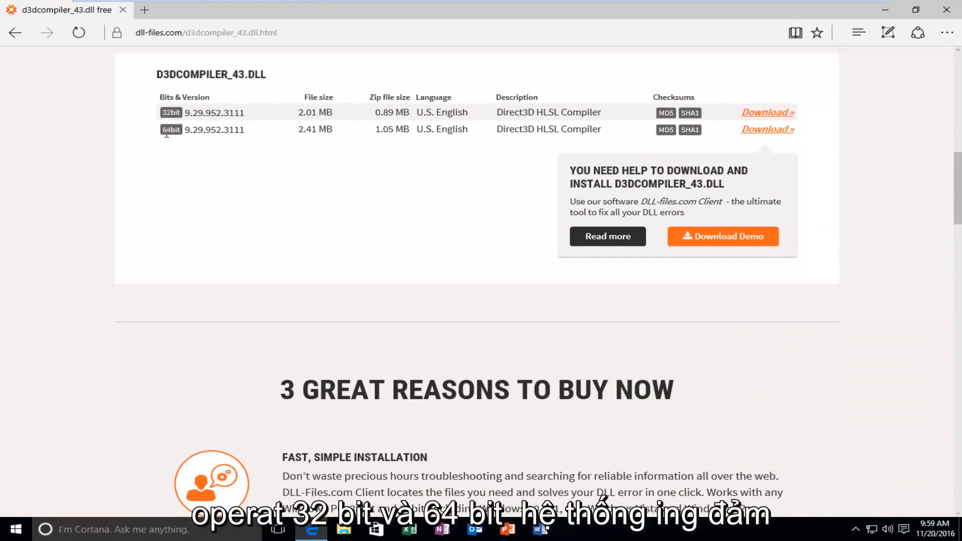
pyautogui.moveTo(163, 148)
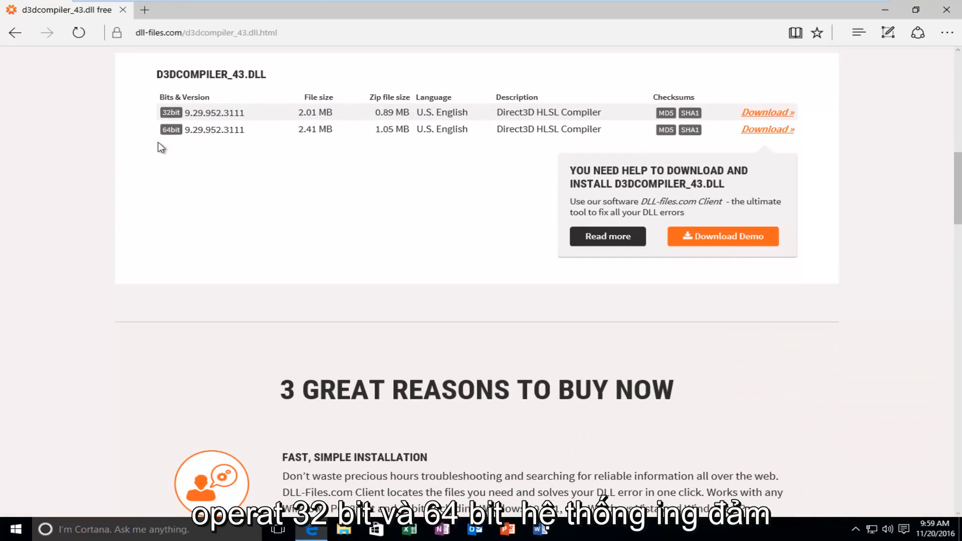
pyautogui.moveTo(135, 184)
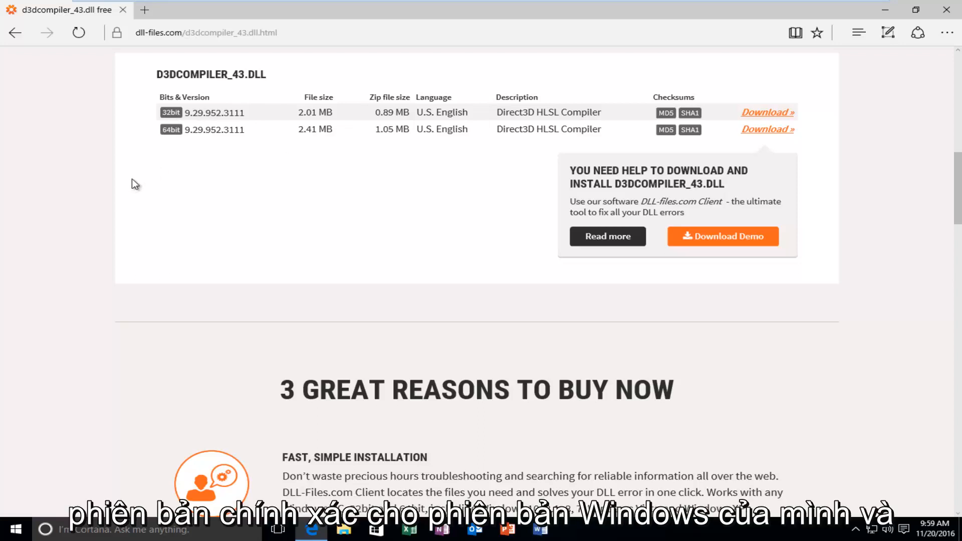
pyautogui.moveTo(213, 204)
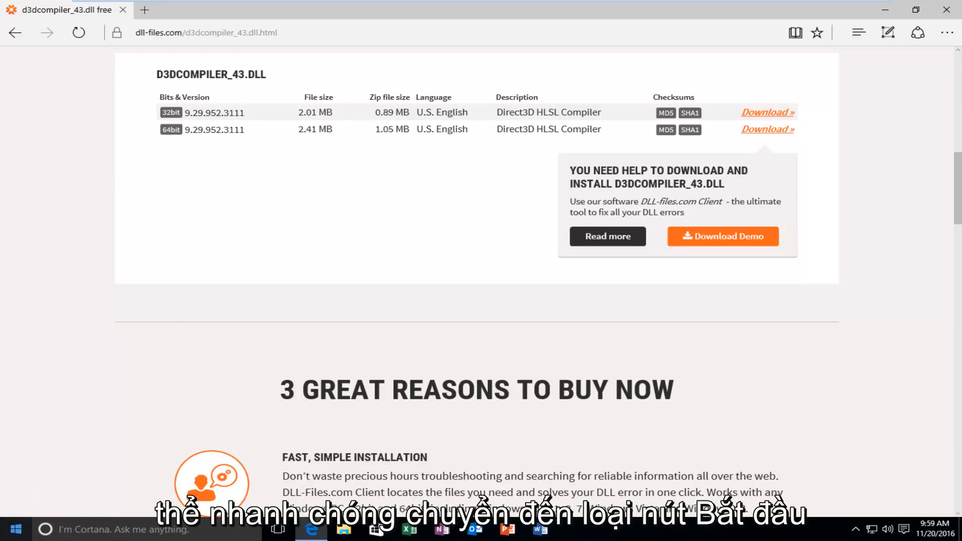
pyautogui.click(12, 529)
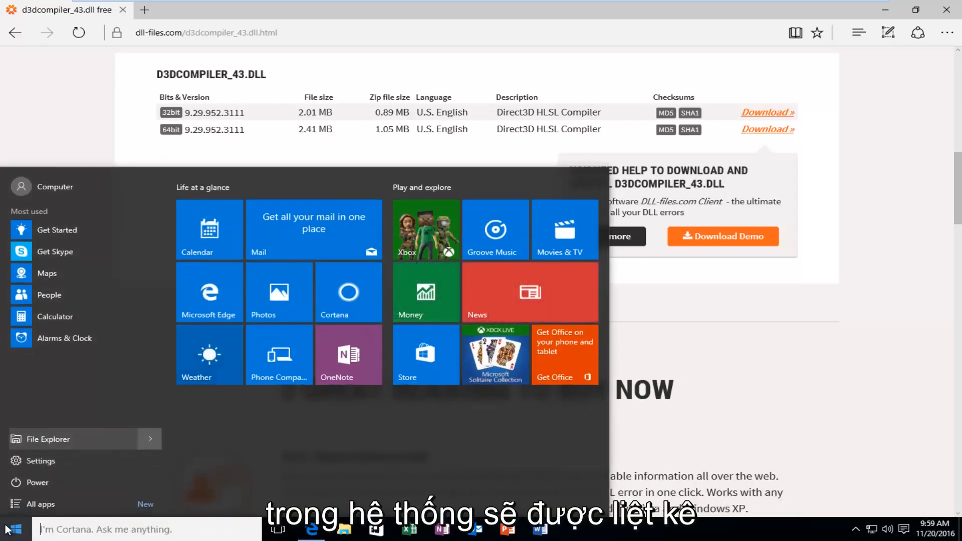
pyautogui.write('system')
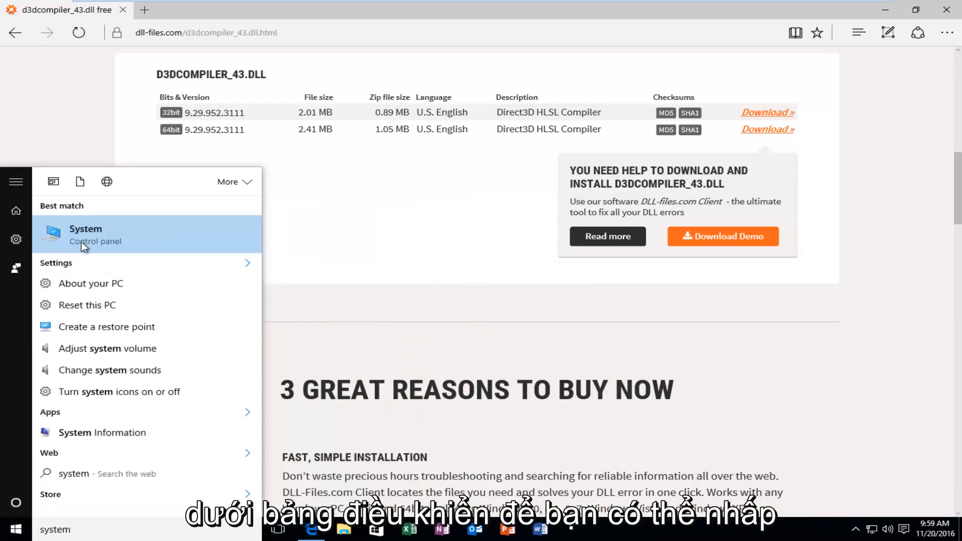
pyautogui.click(86, 235)
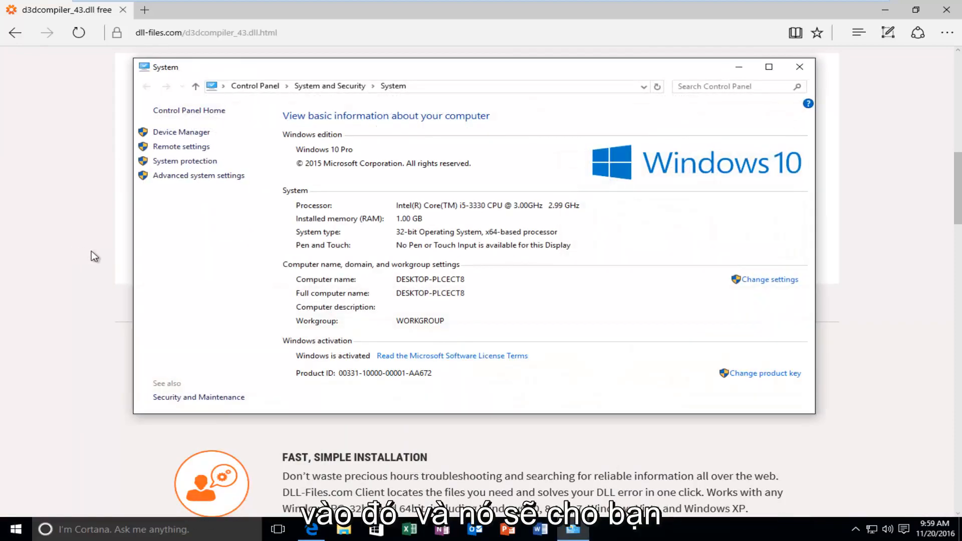
pyautogui.moveTo(314, 237)
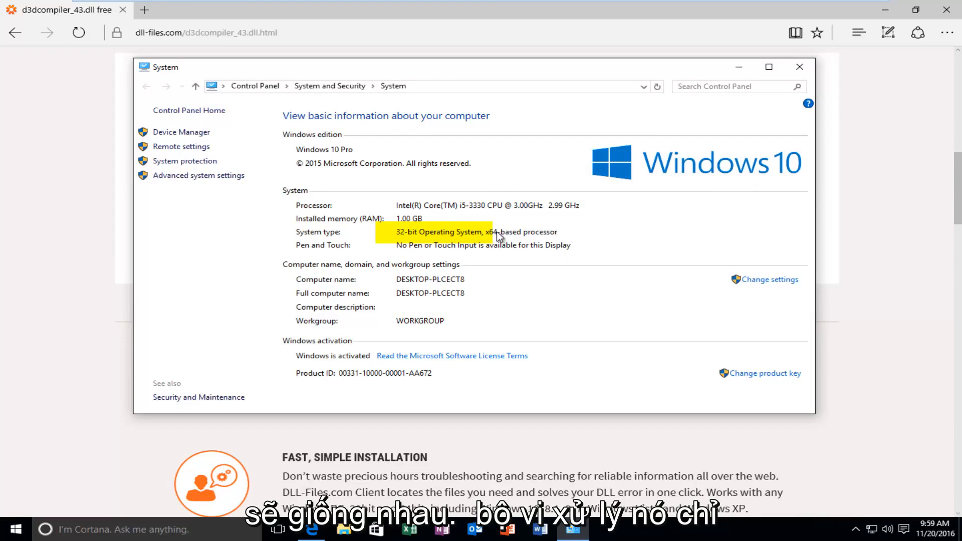
pyautogui.moveTo(404, 239)
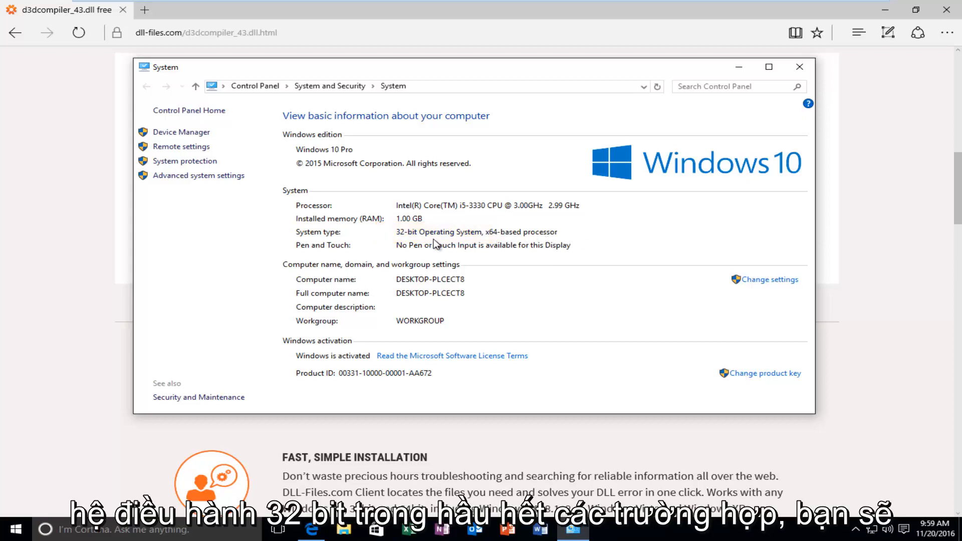
pyautogui.moveTo(461, 239)
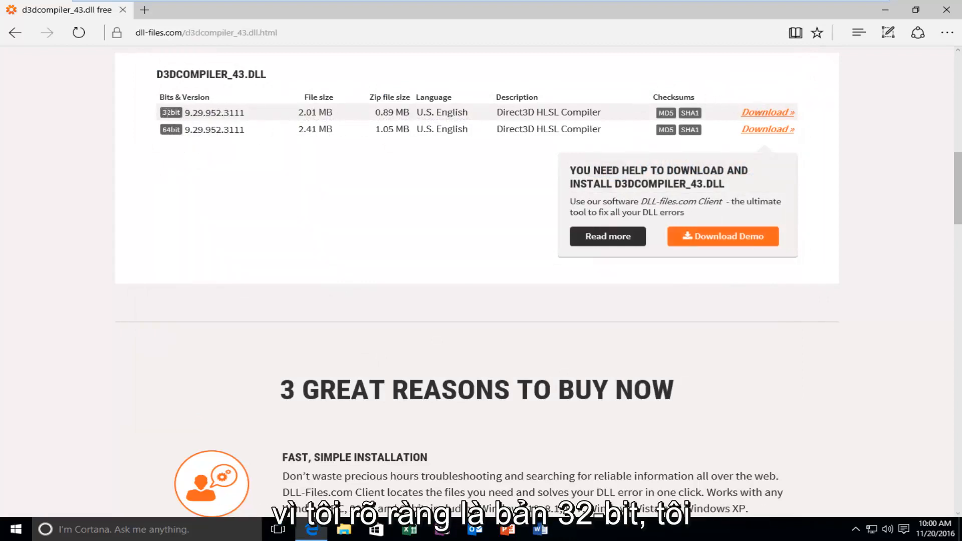
# Step: Download the 32-bit d3dcompiler_43.zip and move it from Downloads onto the desktop
pyautogui.click(767, 112)
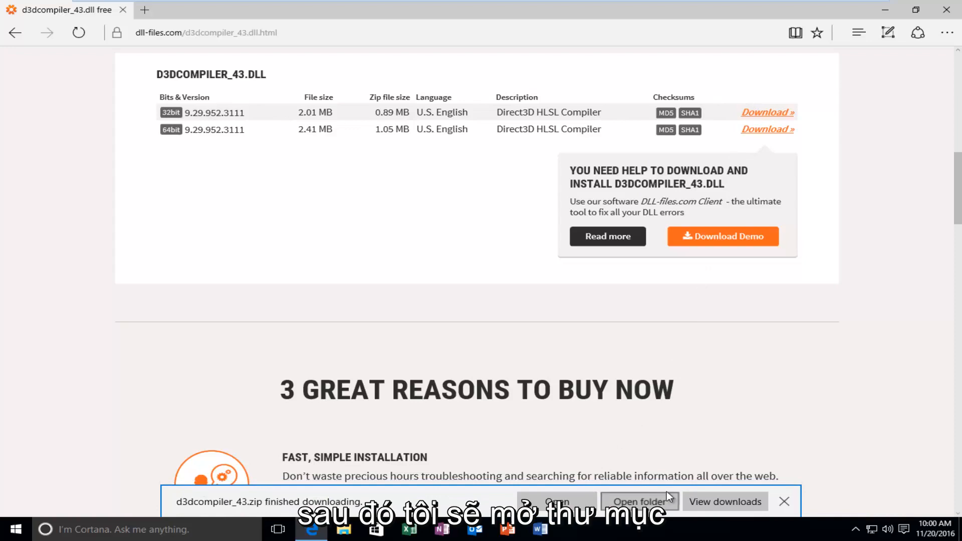
pyautogui.click(638, 501)
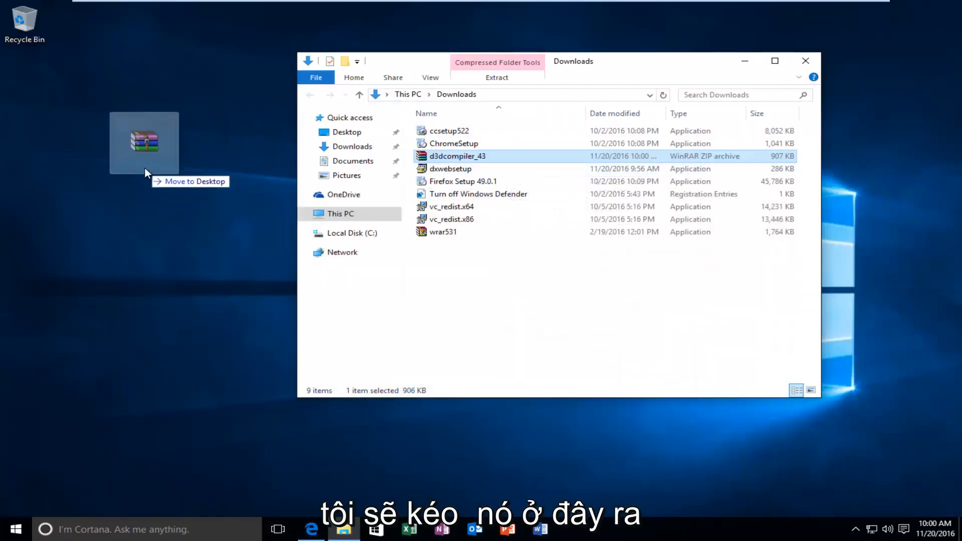
pyautogui.moveTo(457, 156); pyautogui.dragTo(144, 142)
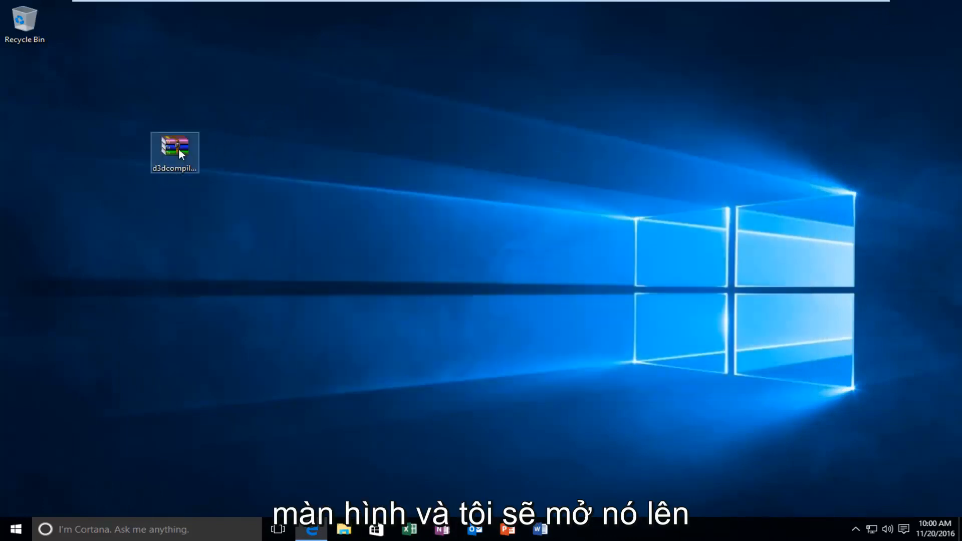
# Step: Extract D3DCompiler_43.dll from the zip onto the desktop with WinRAR and close the archive
pyautogui.doubleClick(174, 148)
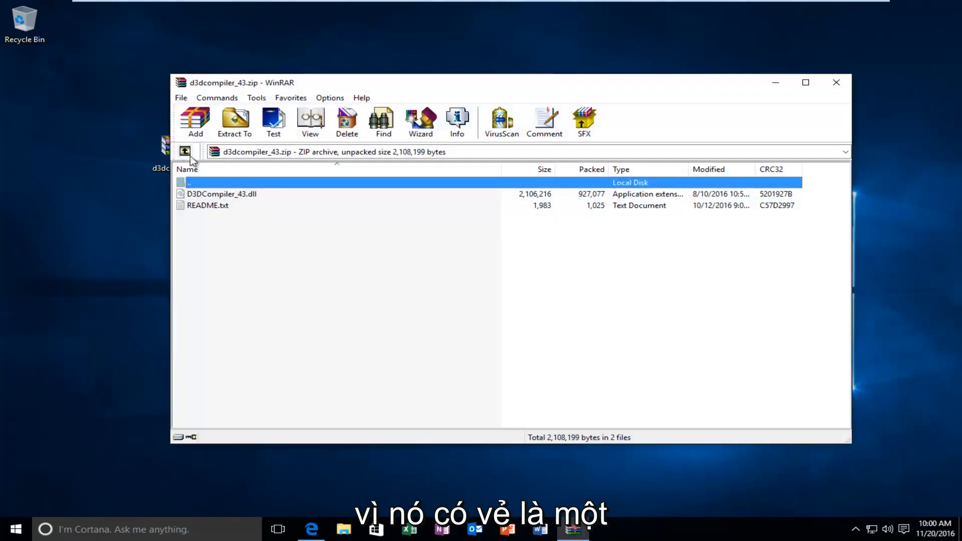
pyautogui.moveTo(220, 199)
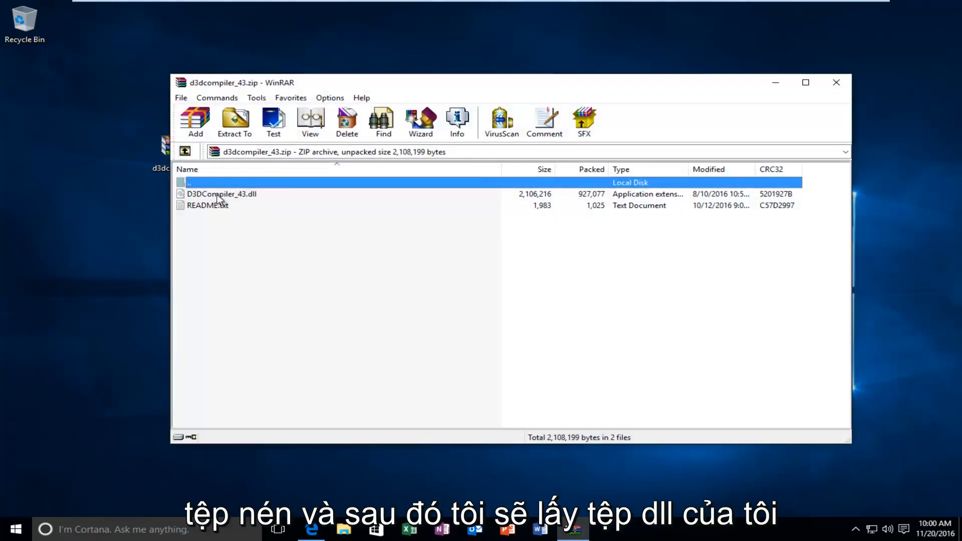
pyautogui.click(221, 193)
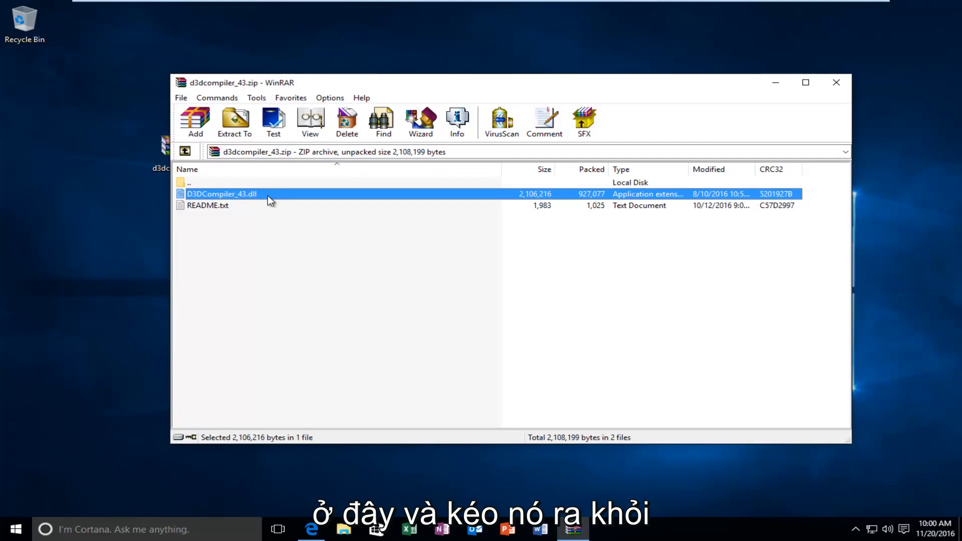
pyautogui.moveTo(221, 194); pyautogui.dragTo(126, 223)
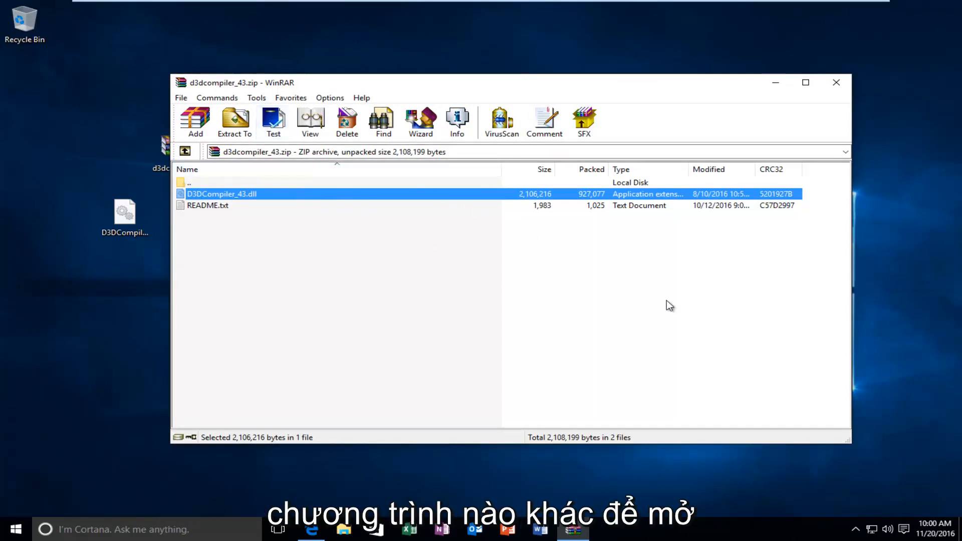
pyautogui.moveTo(822, 89)
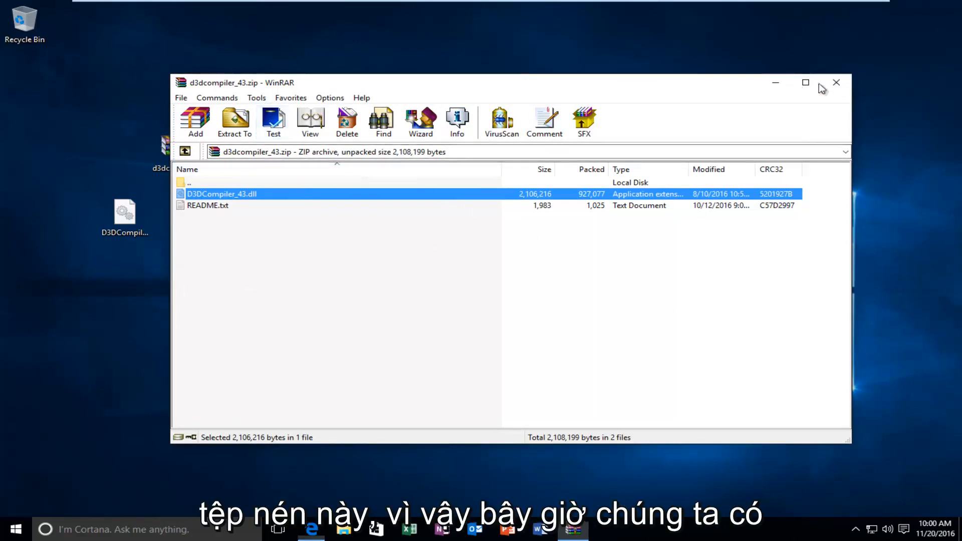
pyautogui.click(836, 81)
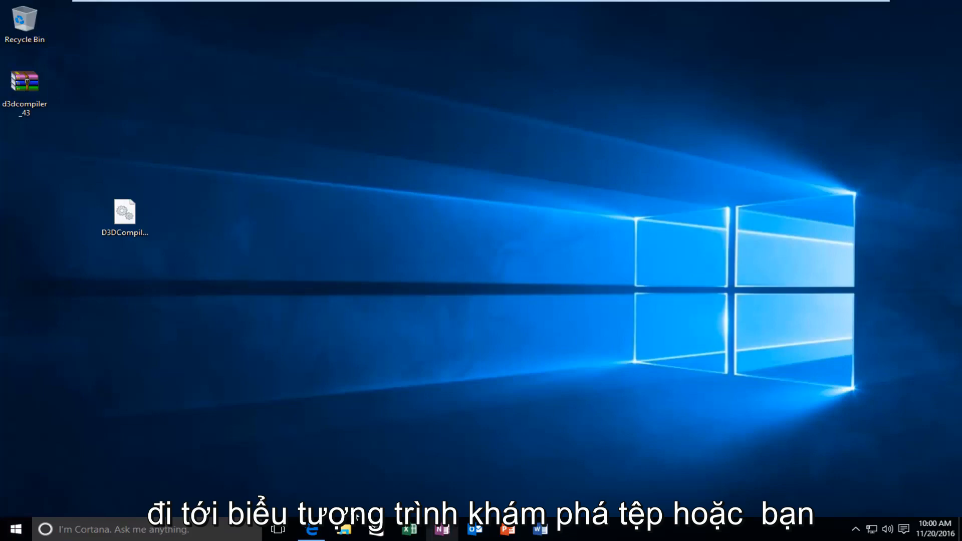
pyautogui.moveTo(318, 532)
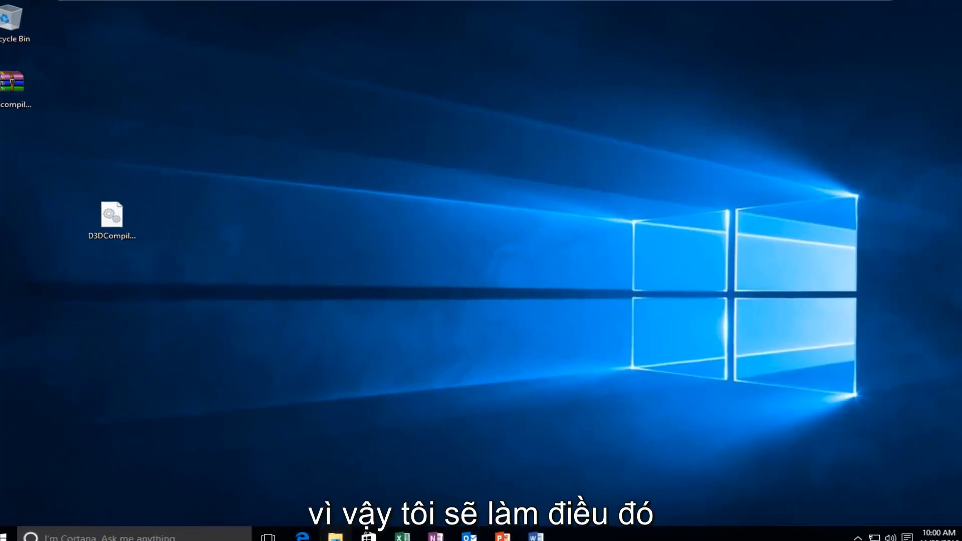
# Step: Browse File Explorer to C:\Windows\System32 via Local Disk (C:) and Windows
pyautogui.click(336, 537)
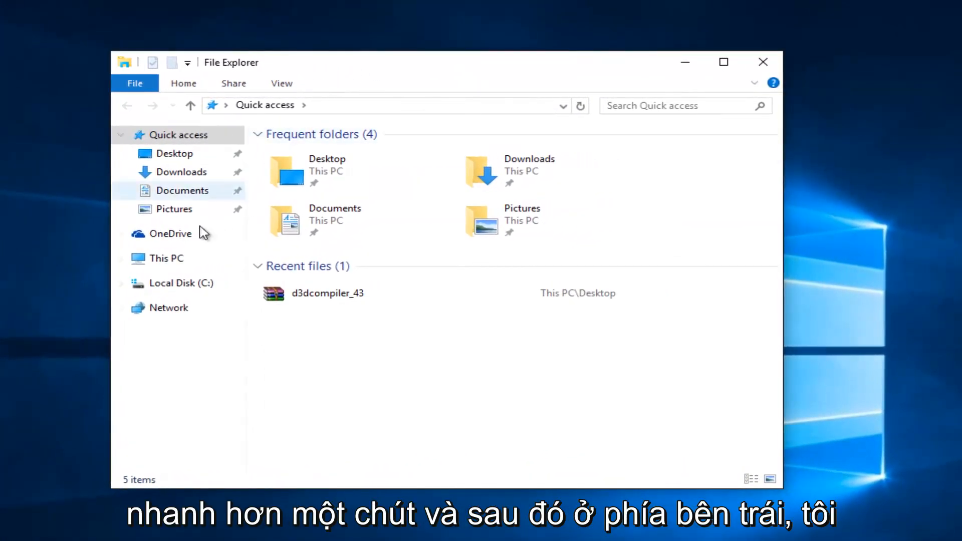
pyautogui.click(181, 283)
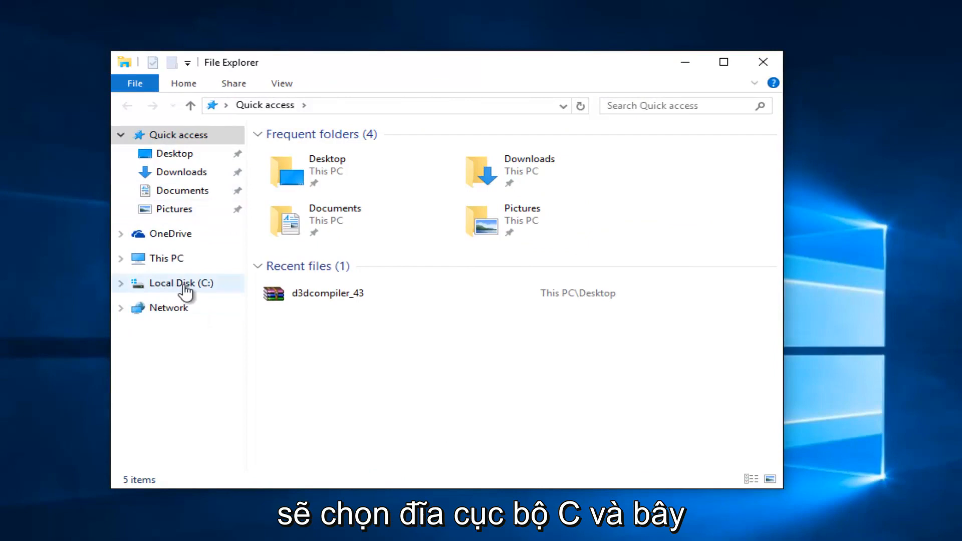
pyautogui.click(181, 283)
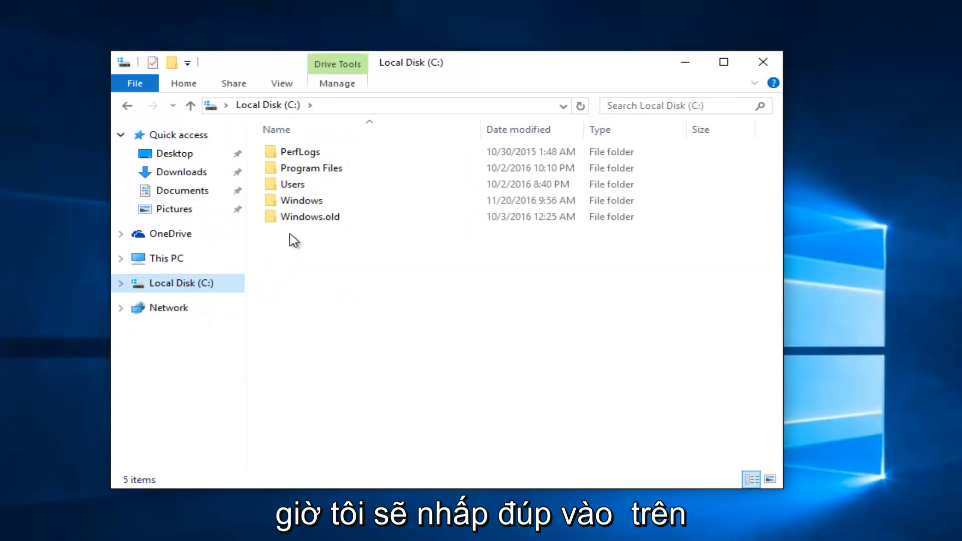
pyautogui.doubleClick(303, 201)
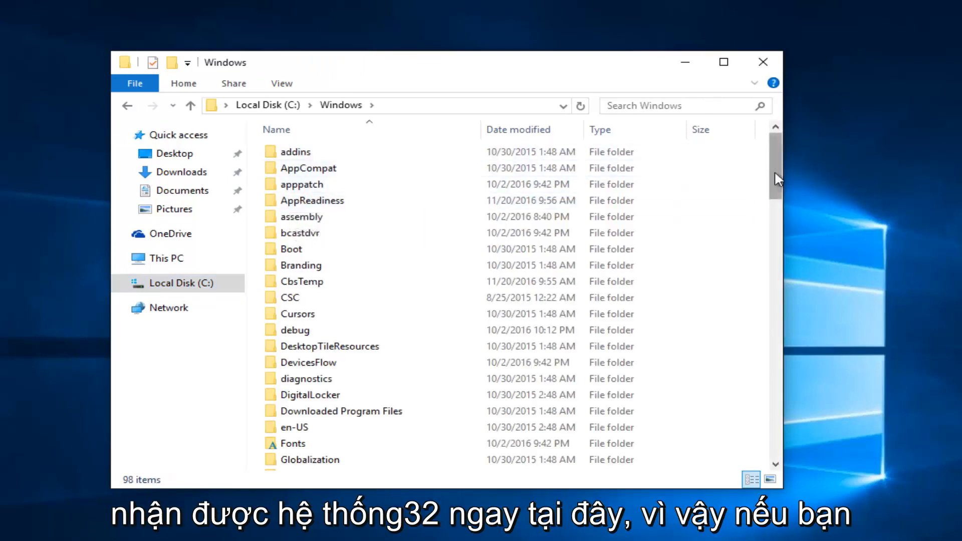
pyautogui.scroll(-3)
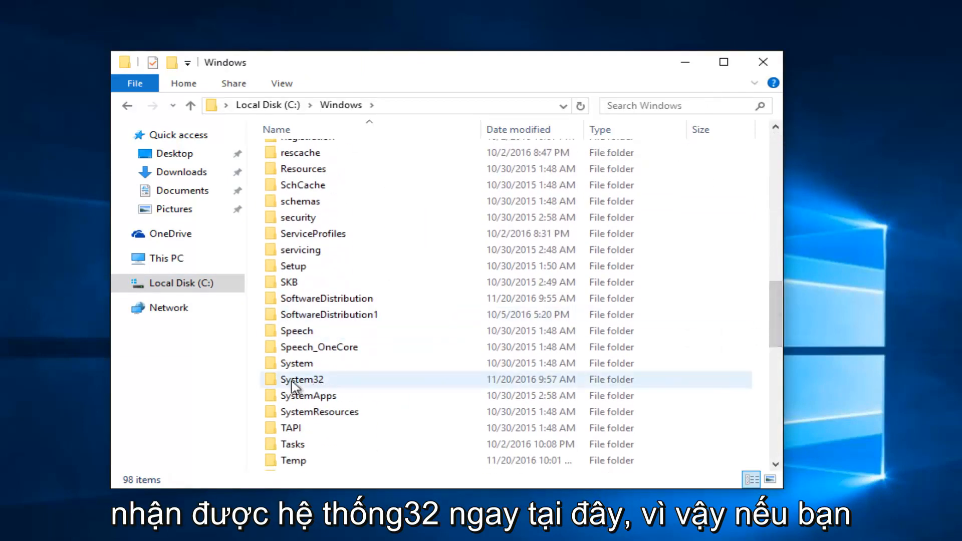
pyautogui.doubleClick(302, 378)
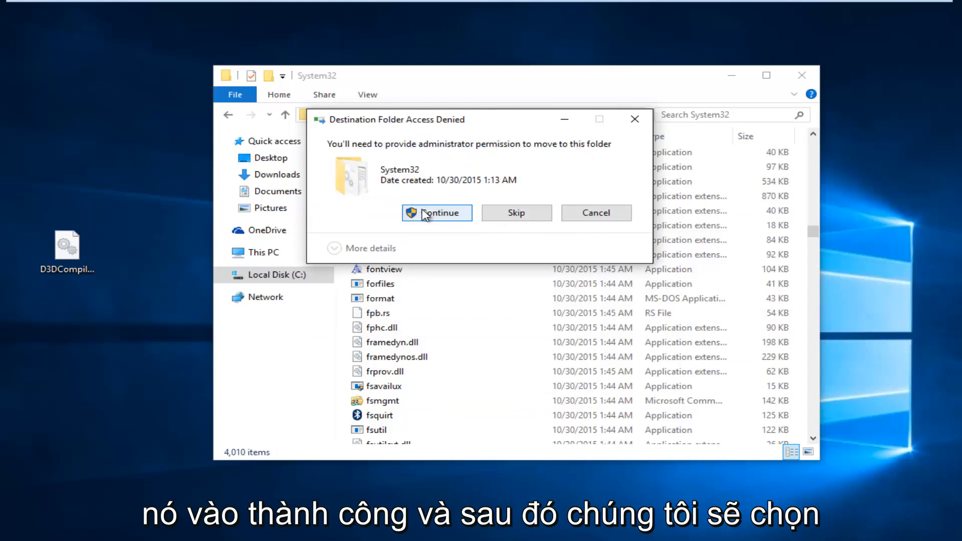
# Step: Grant administrator permission to move D3DCompiler_43.dll into System32
pyautogui.click(436, 213)
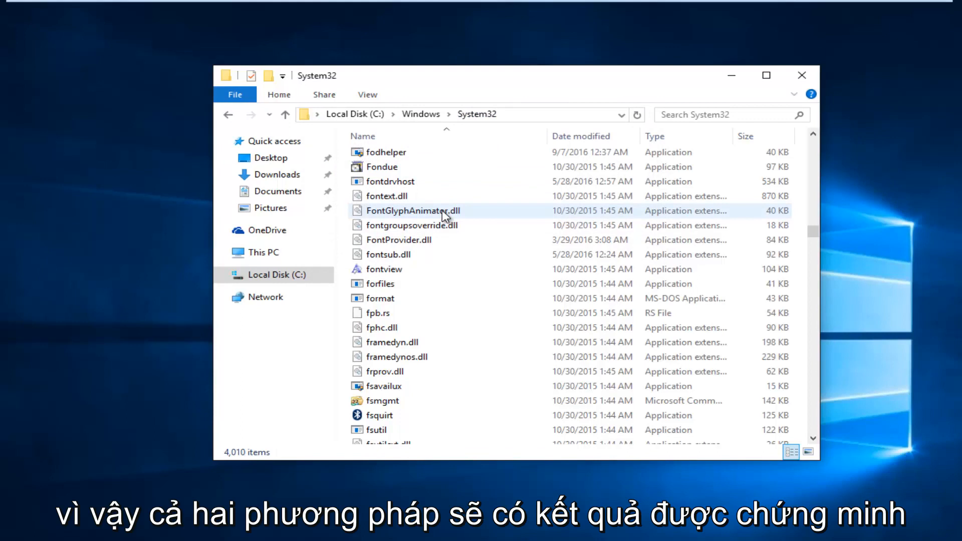
pyautogui.moveTo(440, 214)
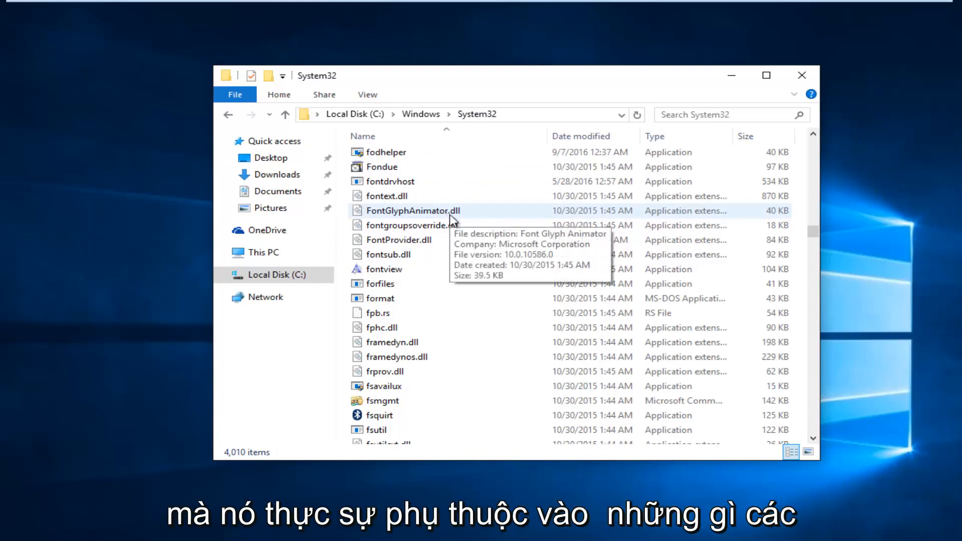